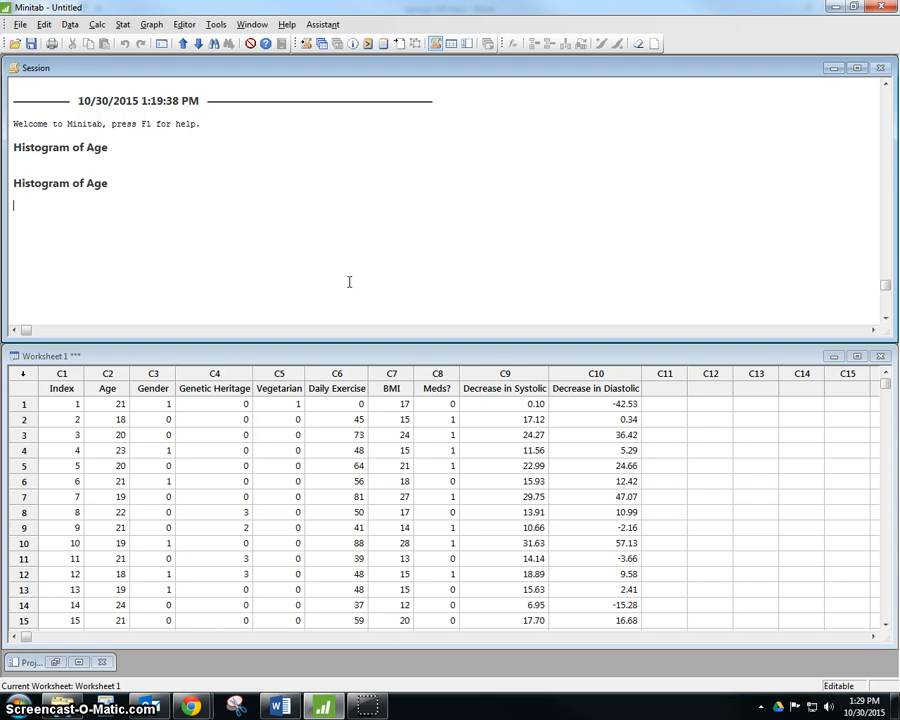
mouse_move(380, 232)
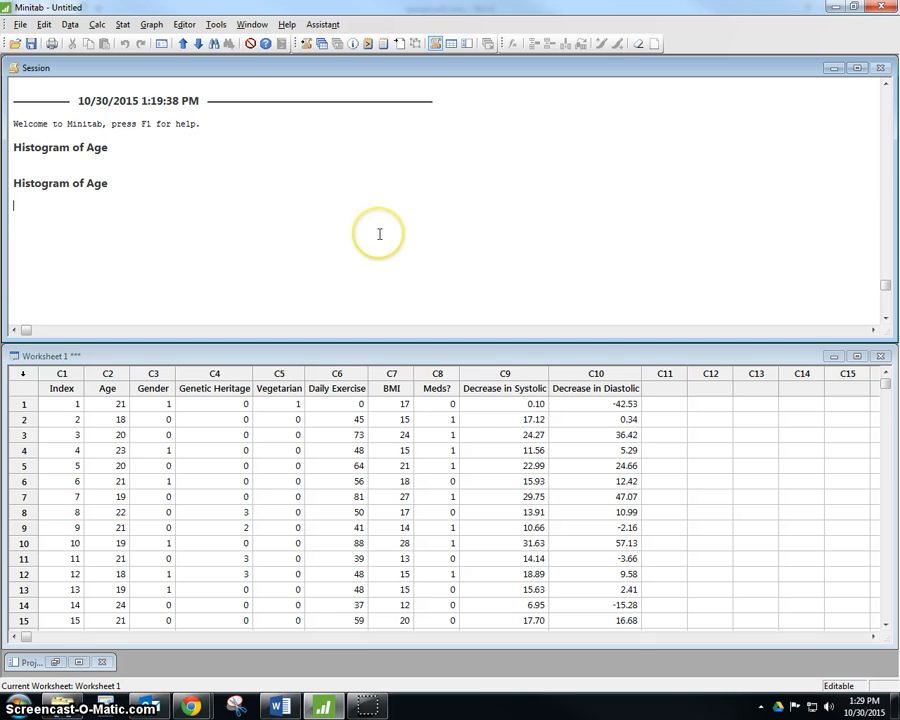
mouse_move(424, 272)
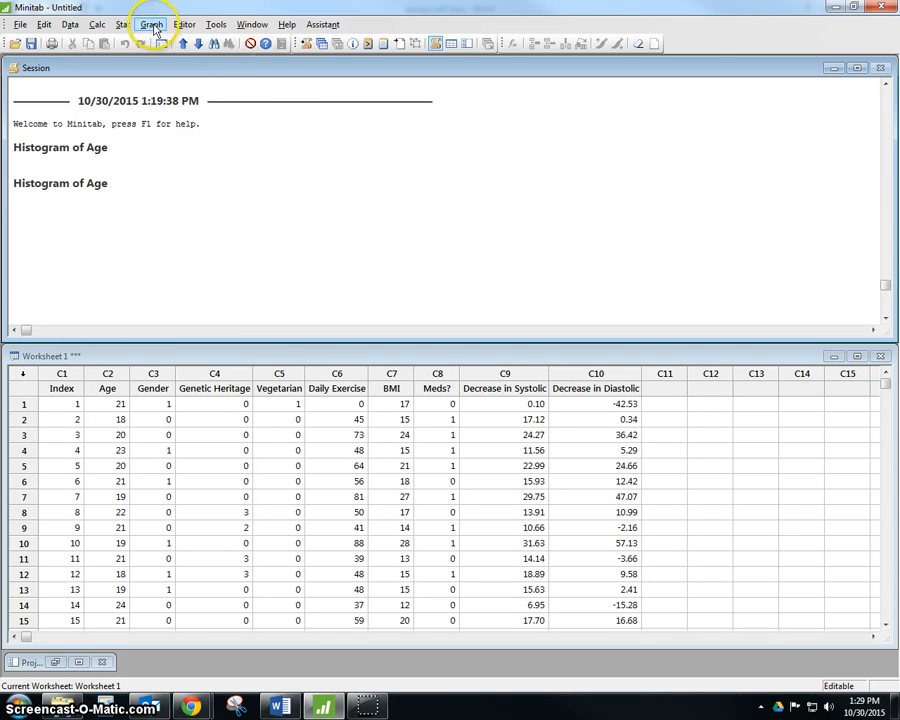
Bring up the Histogram of Age graph window and copy the graph
click(150, 24)
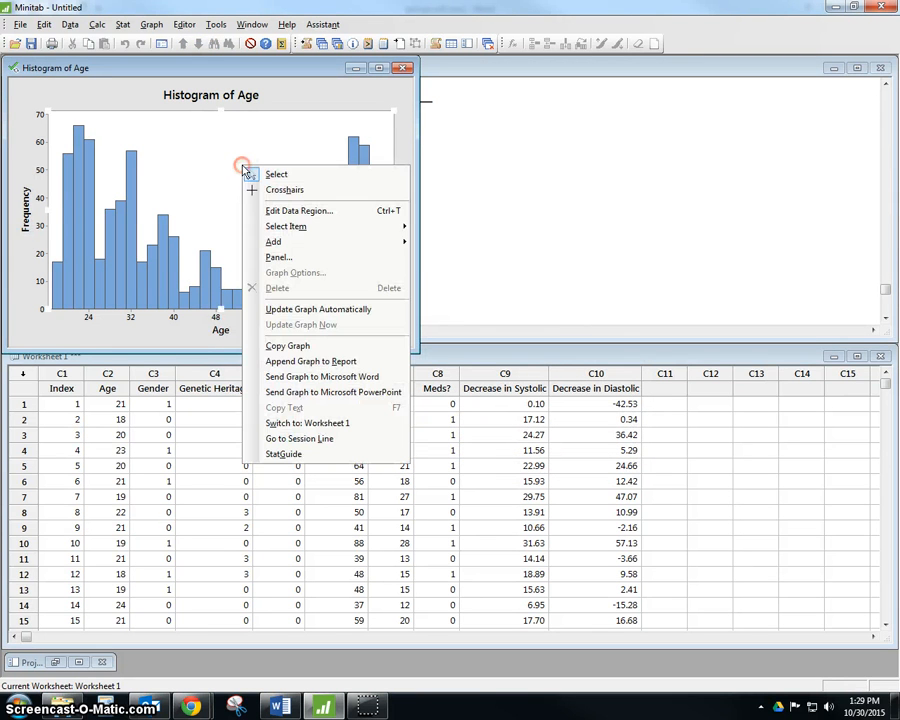
click(280, 344)
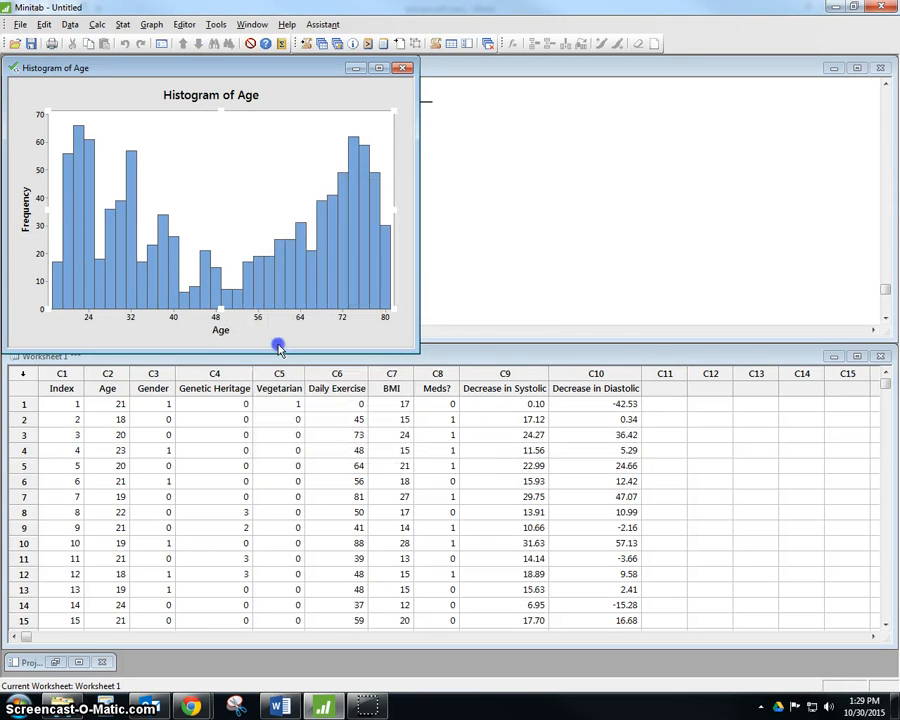
Paste the copied histogram on the blank line before the Hendrix paragraph
click(280, 708)
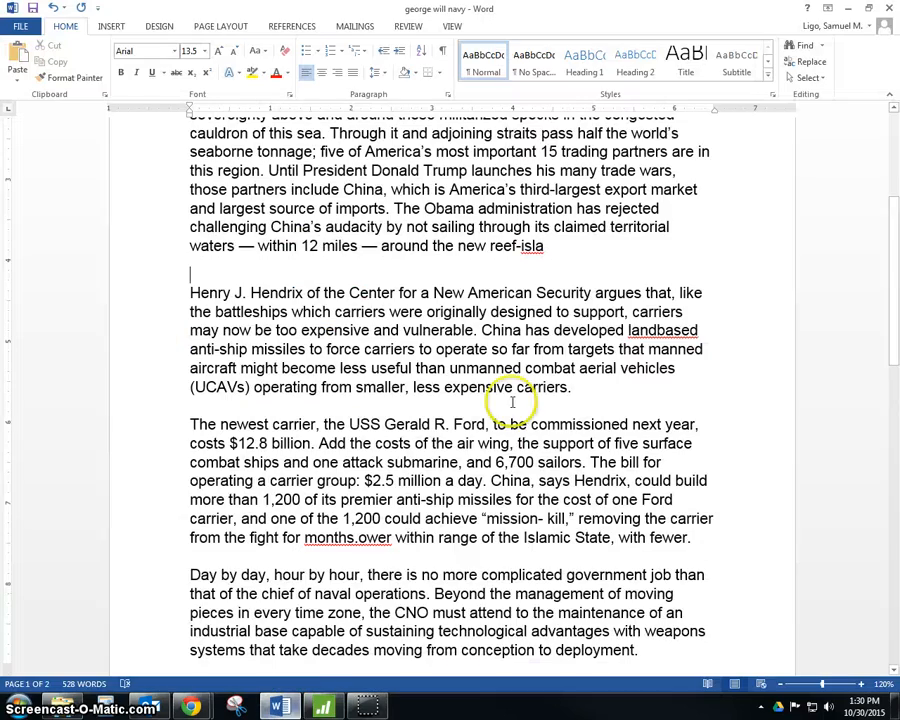
scroll(down, 3)
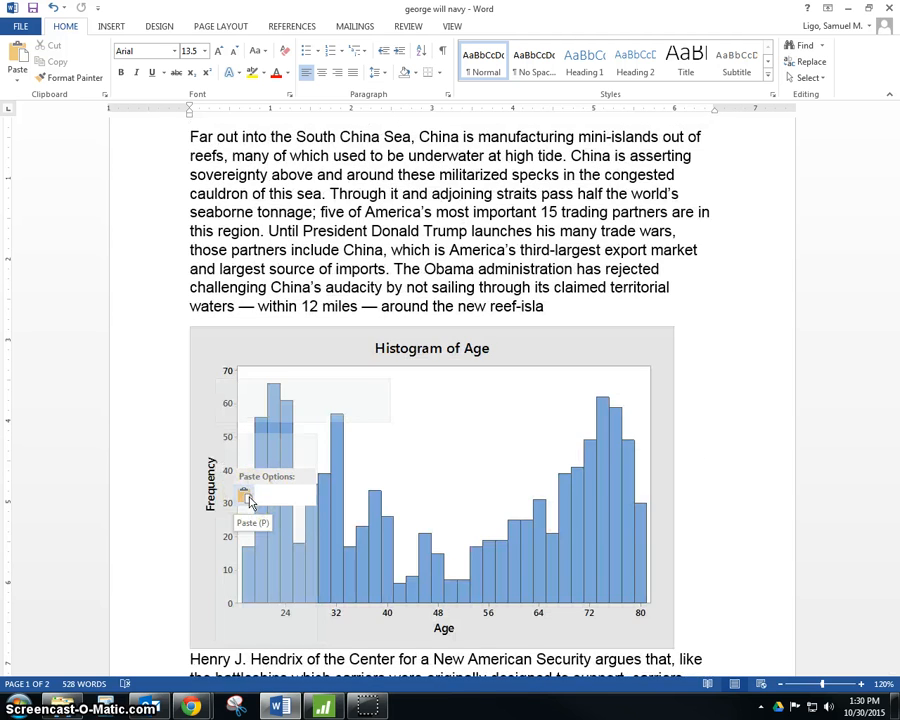
scroll(down, 3)
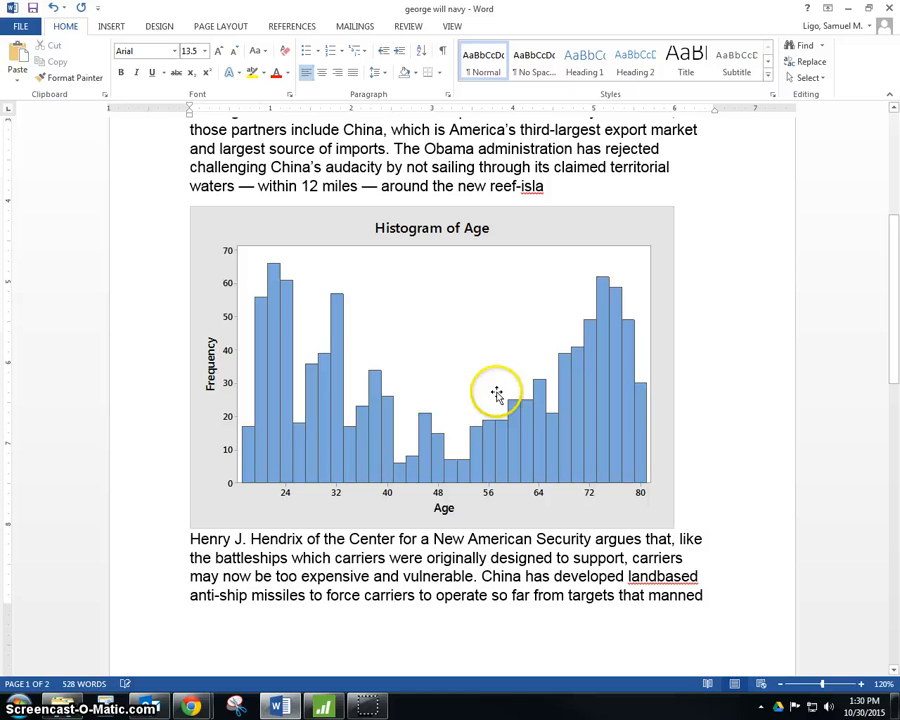
mouse_move(630, 444)
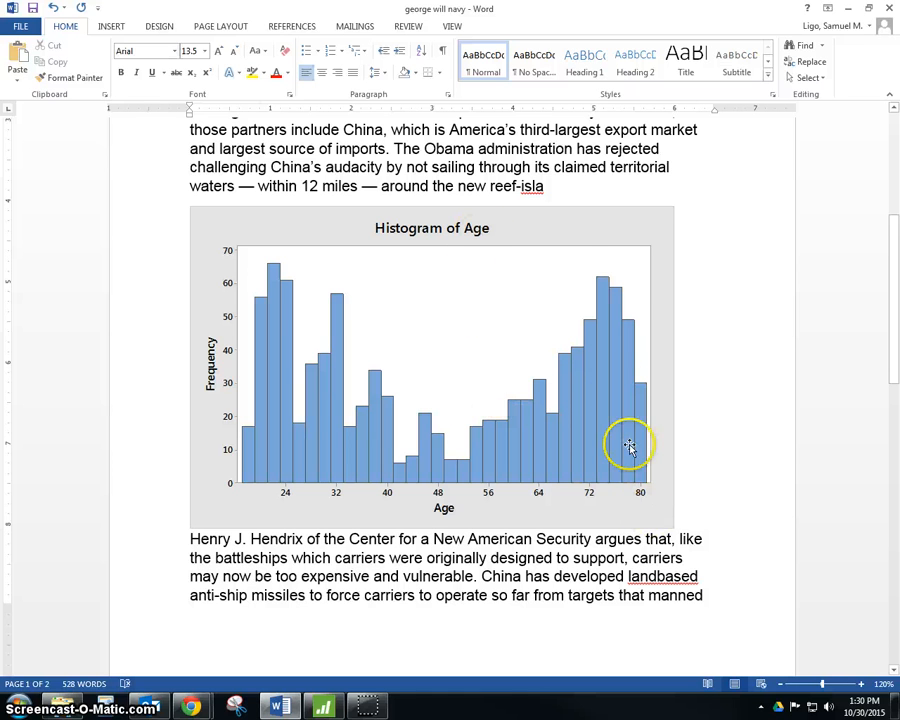
mouse_move(564, 228)
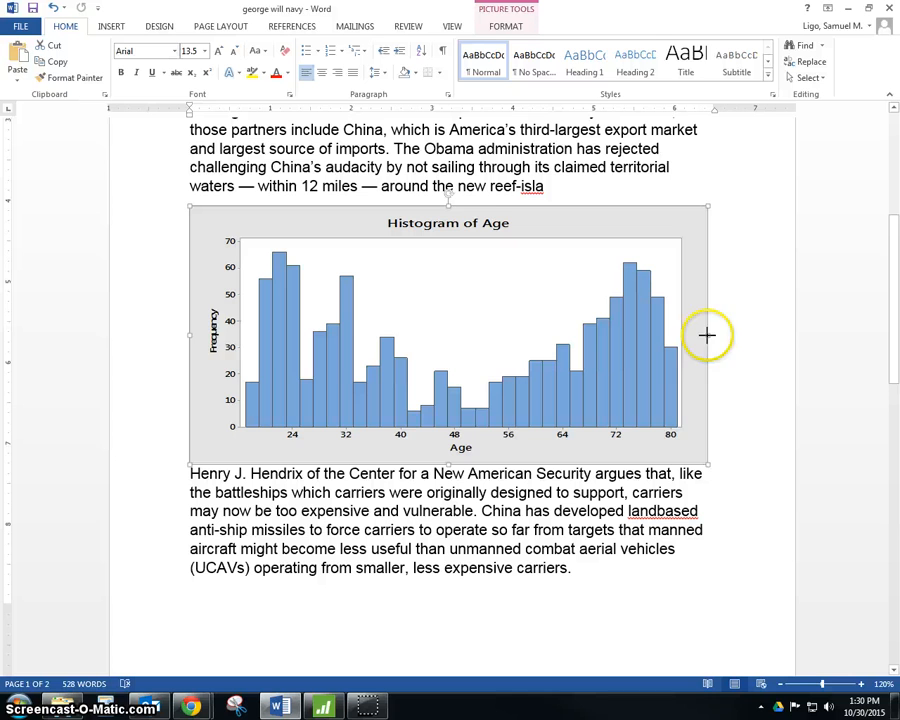
Shrink the histogram to a much narrower width using its sizing handle
drag(708, 336, 324, 332)
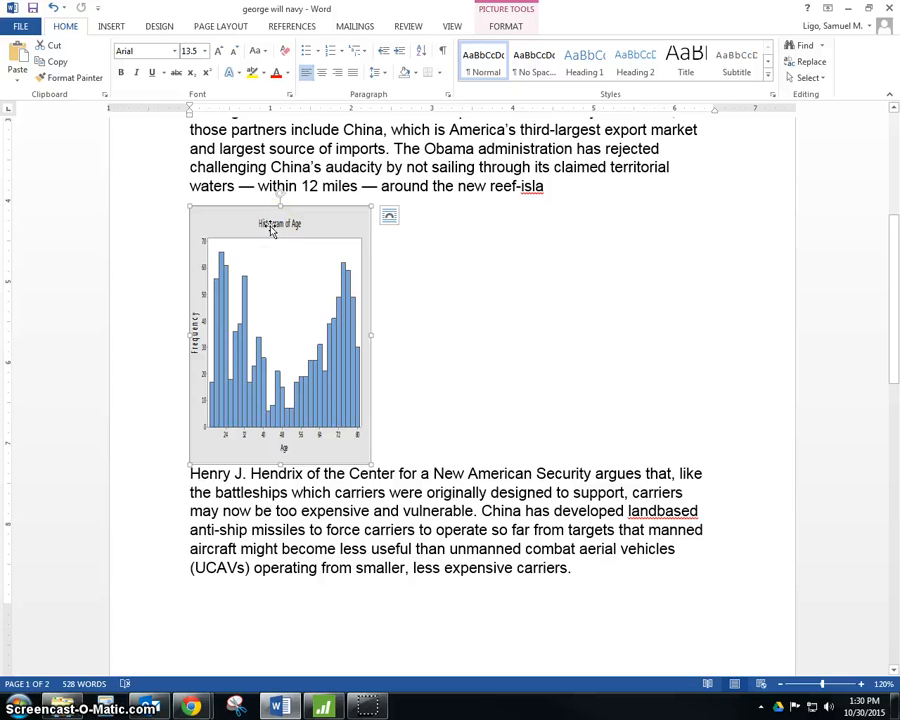
mouse_move(440, 360)
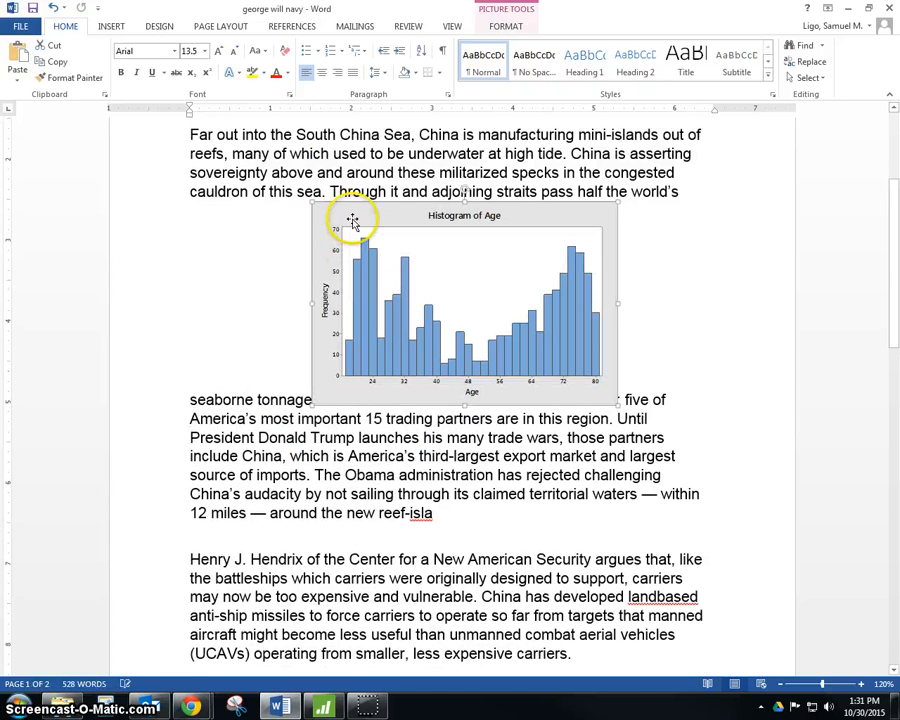
Apply Square text wrapping to the histogram so the South China Sea paragraph flows beside it
scroll(down, 3)
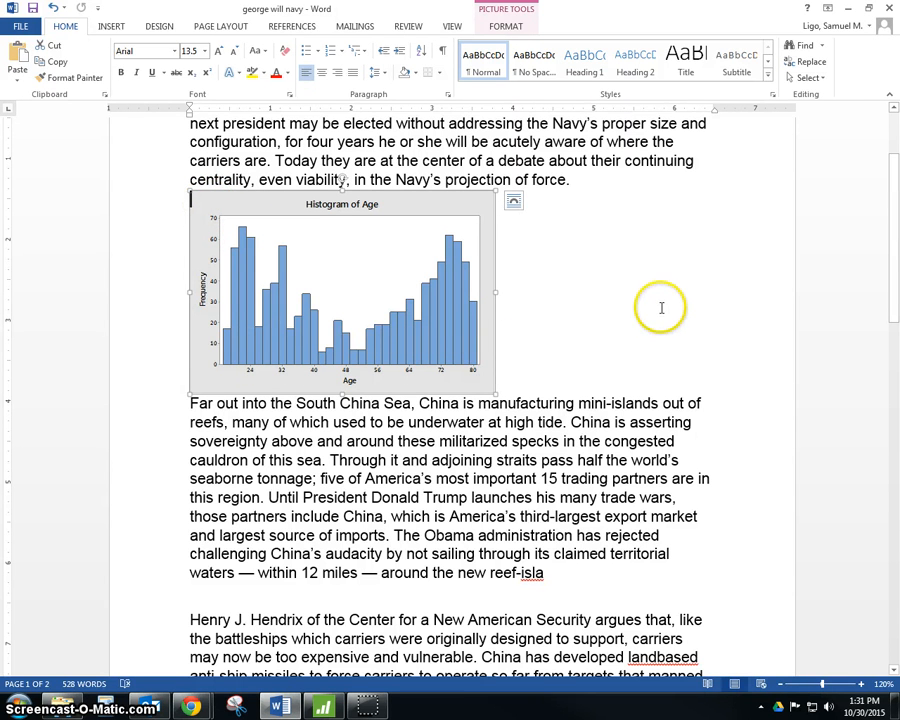
mouse_move(268, 206)
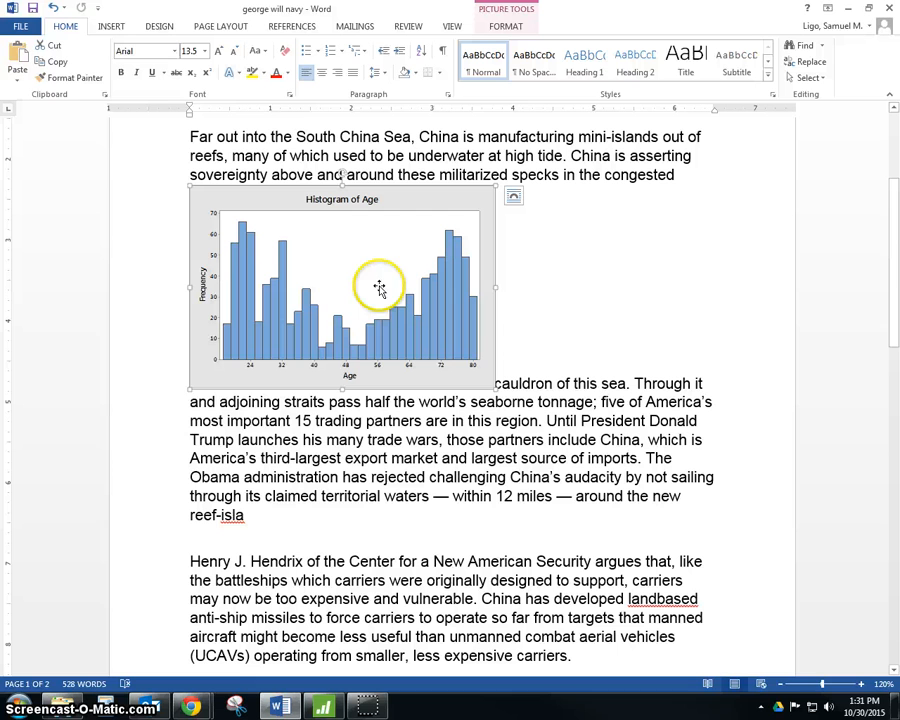
mouse_move(366, 272)
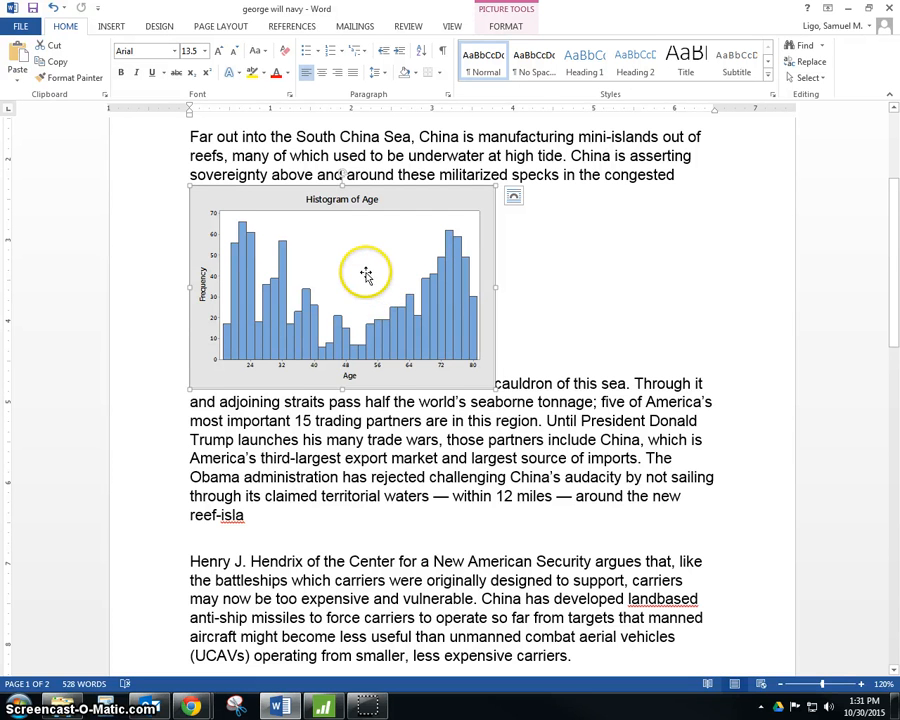
right_click(366, 272)
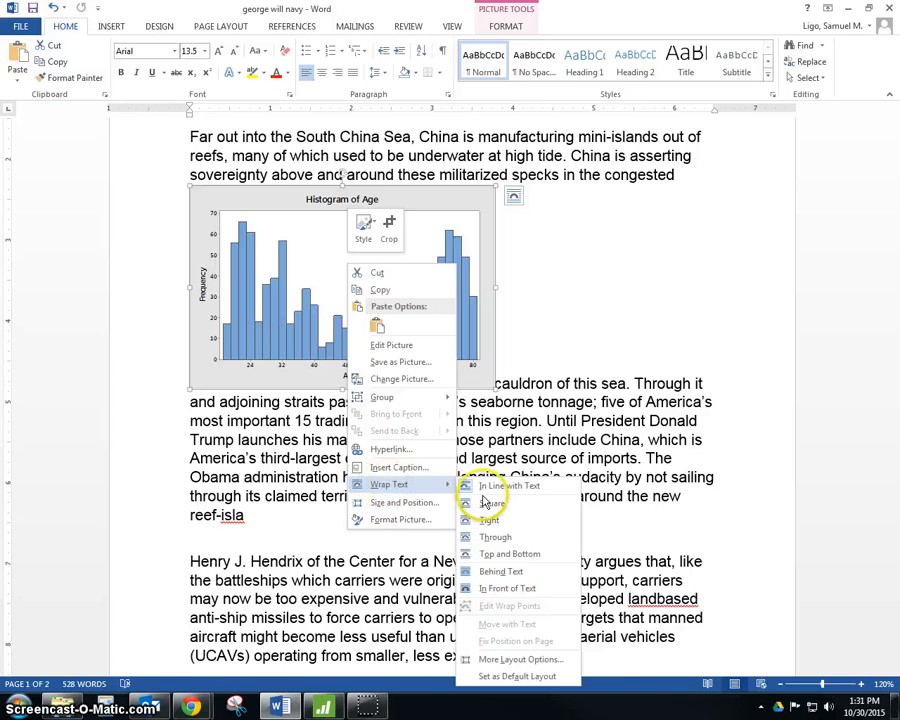
click(492, 504)
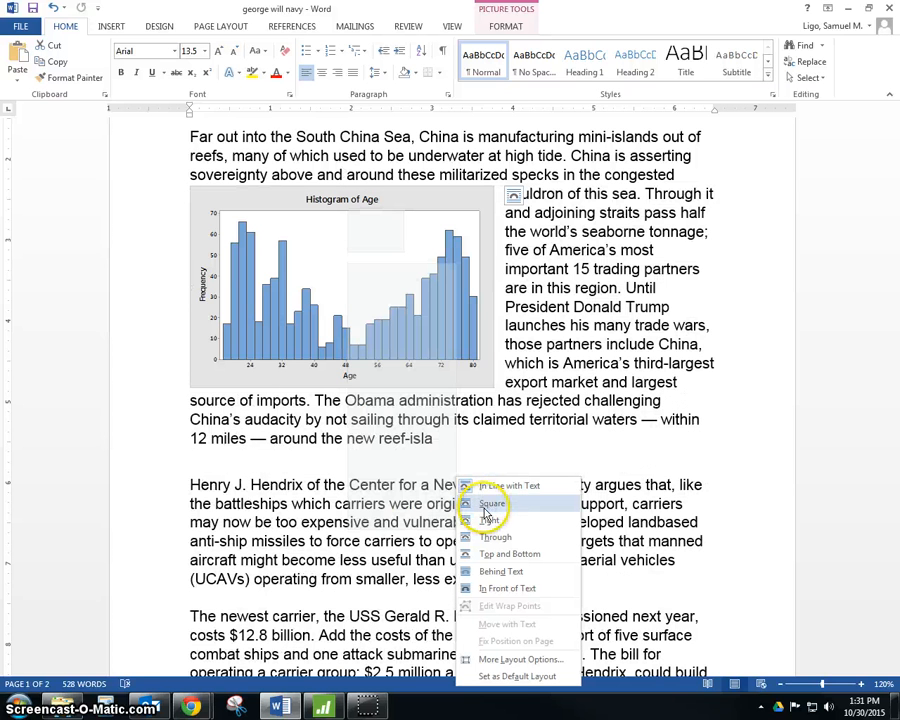
click(492, 504)
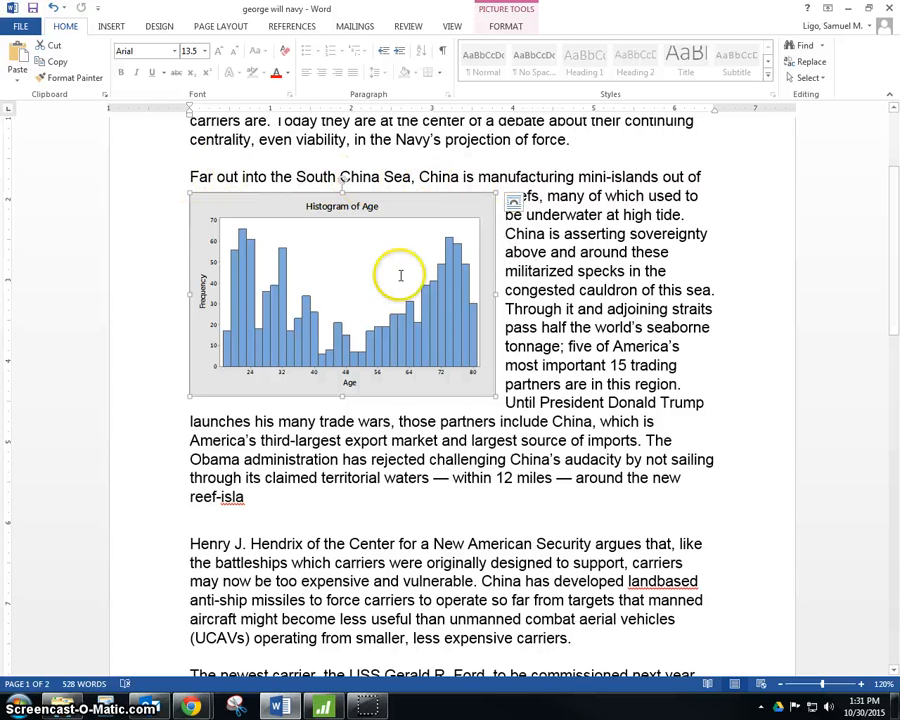
mouse_move(416, 210)
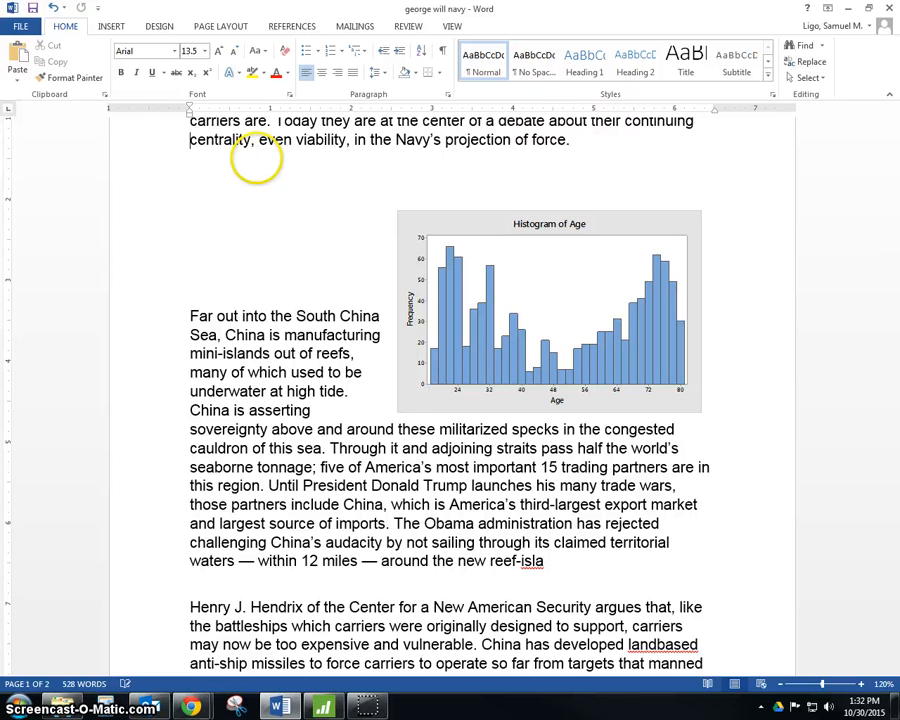
Position the histogram at the right margin of the South China Sea paragraph
scroll(down, 3)
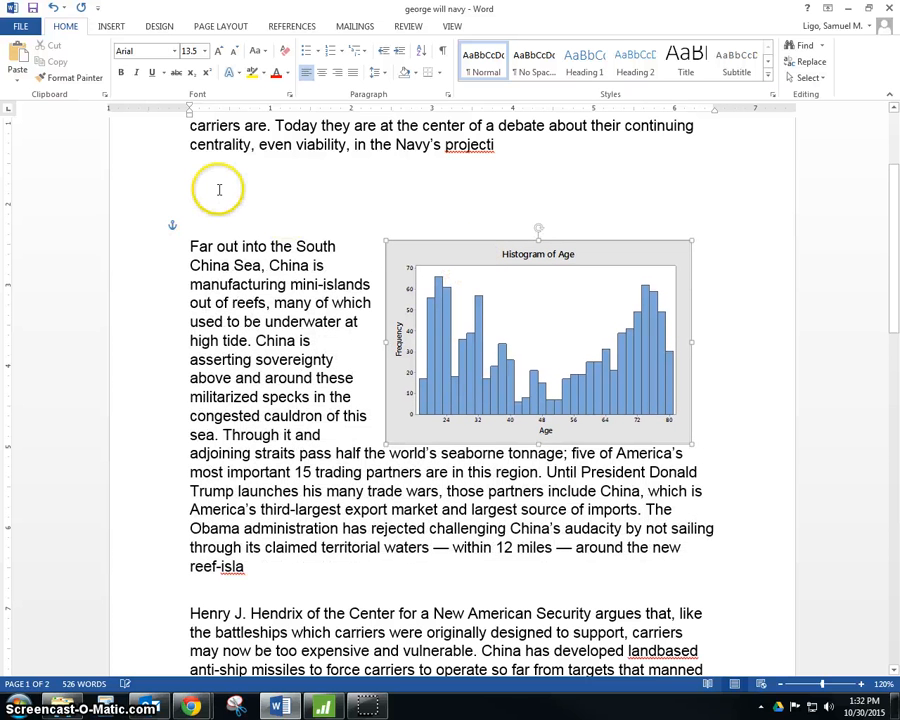
Adjust blank lines above the paragraph so the histogram sits right of its text
key(enter)
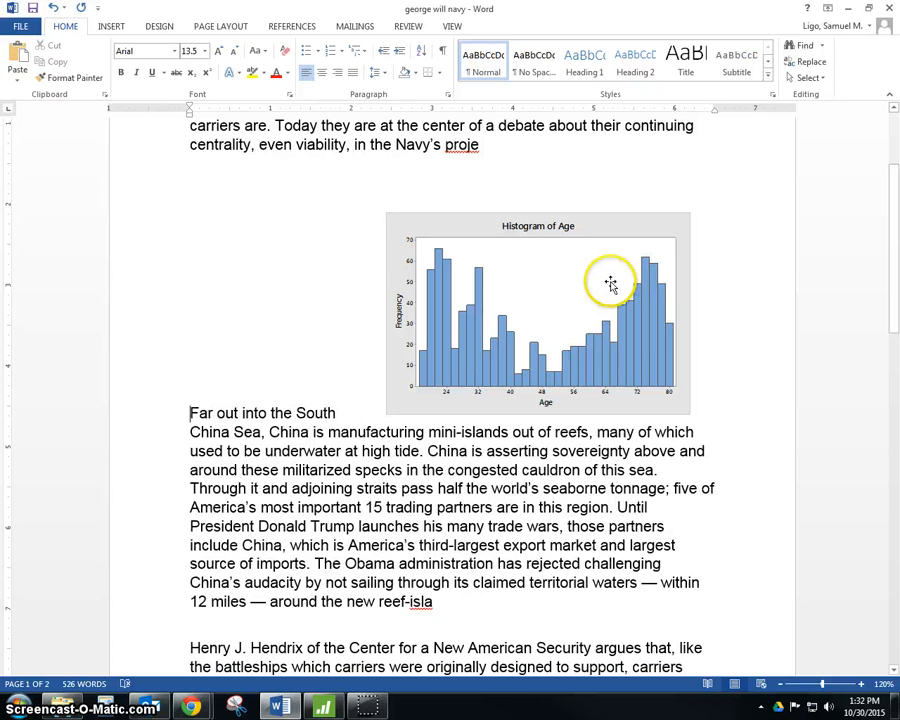
click(612, 284)
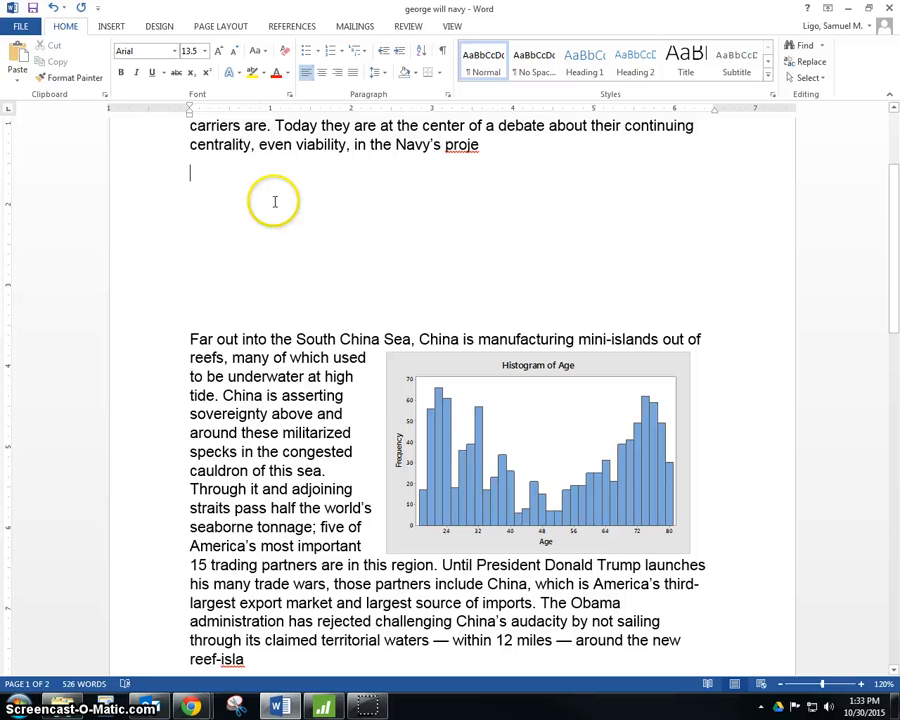
key(backspace)
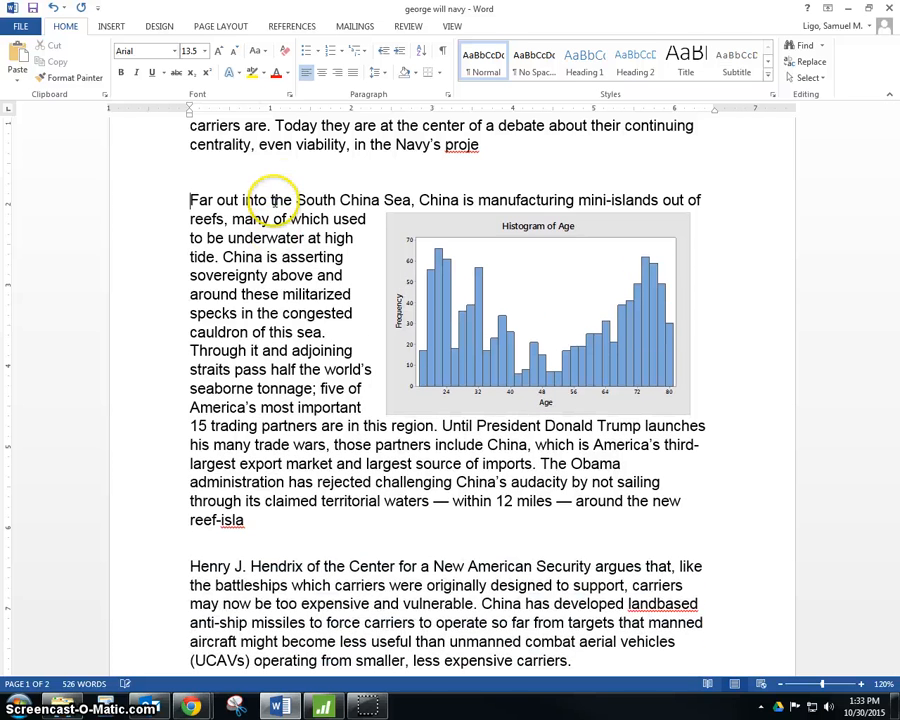
click(538, 312)
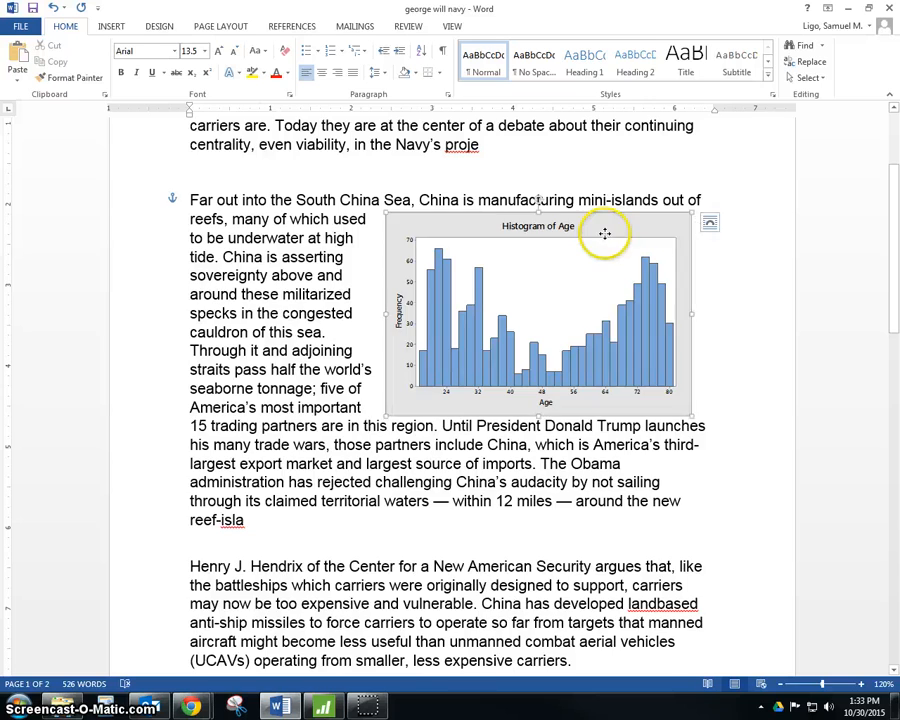